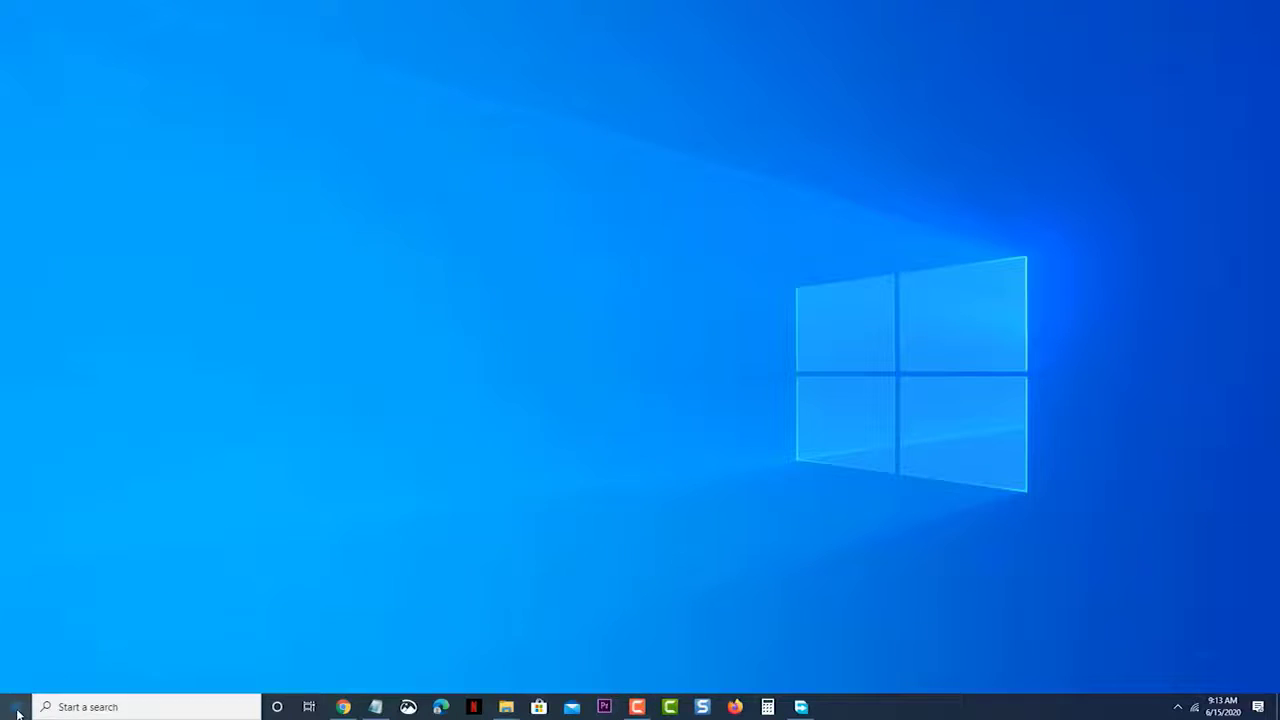
Step: Reach Settings > System > Sound and show the input microphone's device properties
click(832, 708)
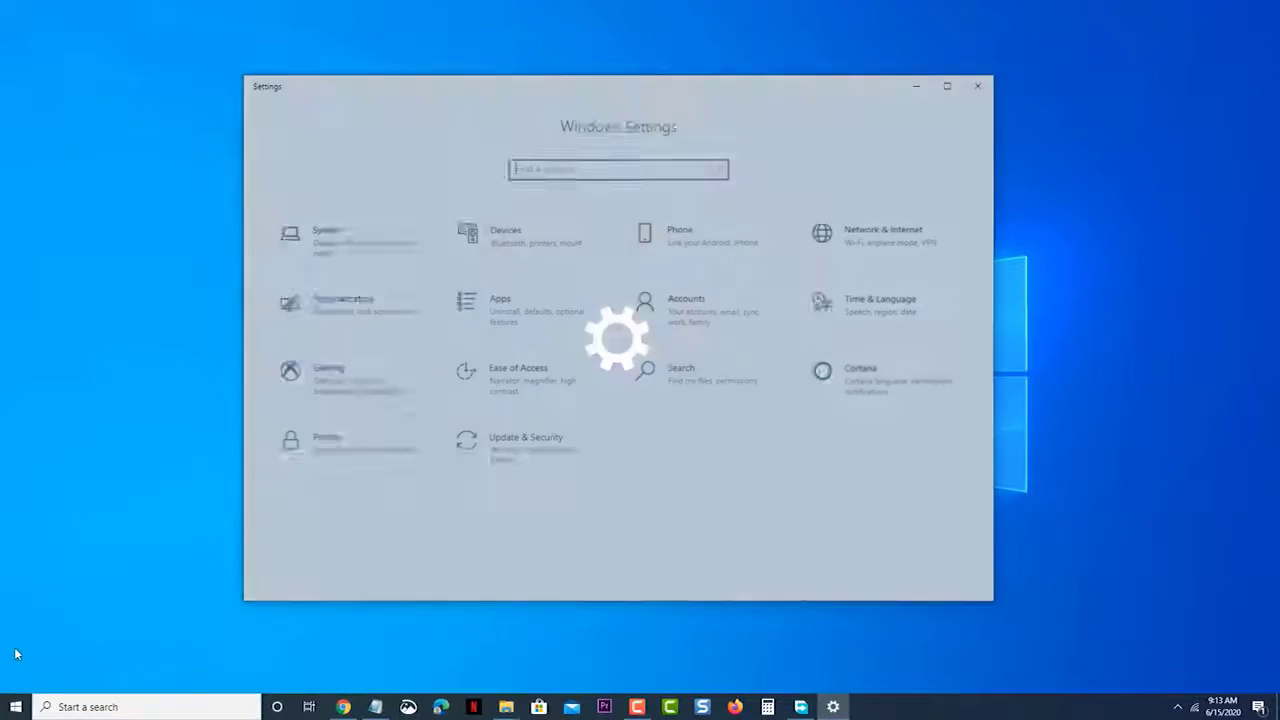
click(324, 236)
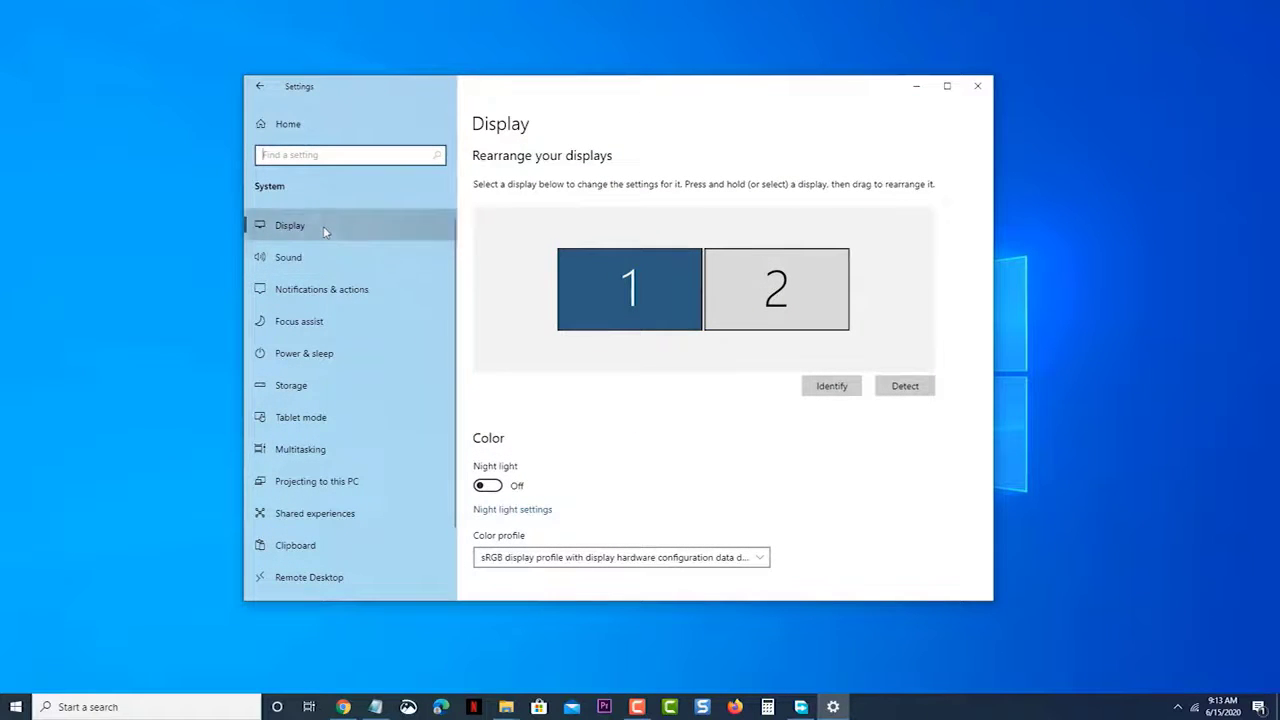
click(288, 256)
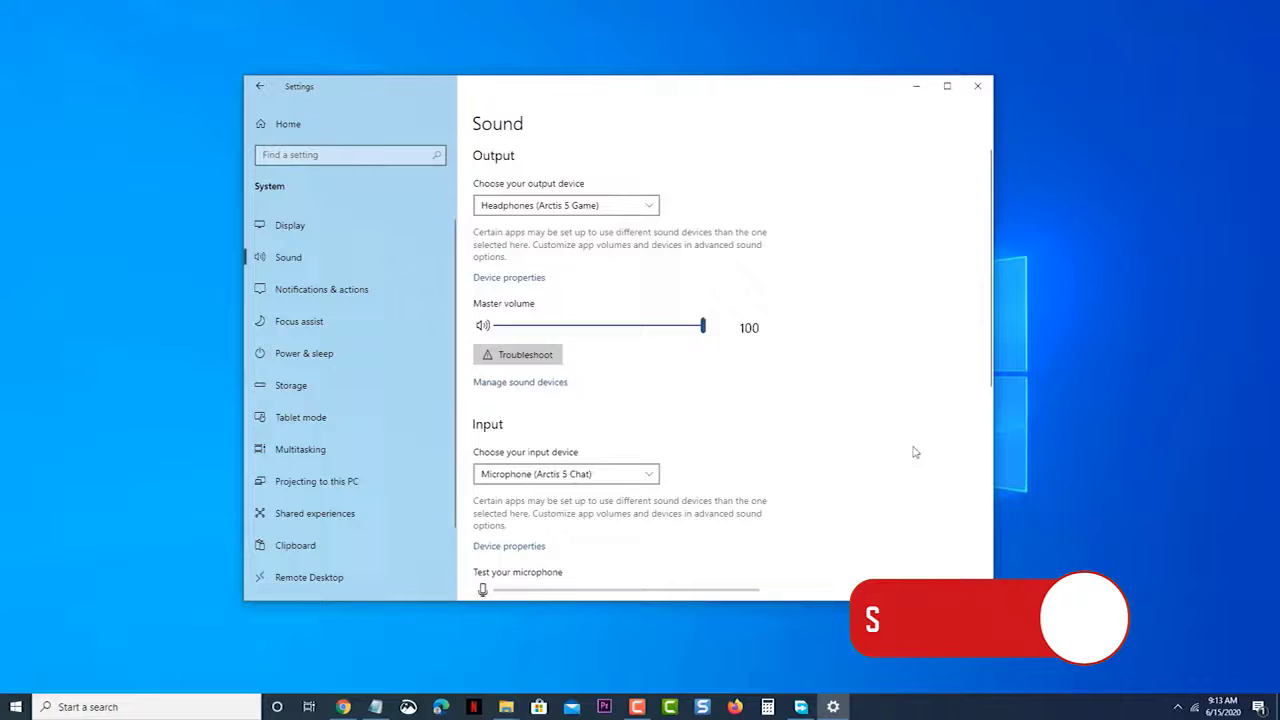
scroll(down, 3)
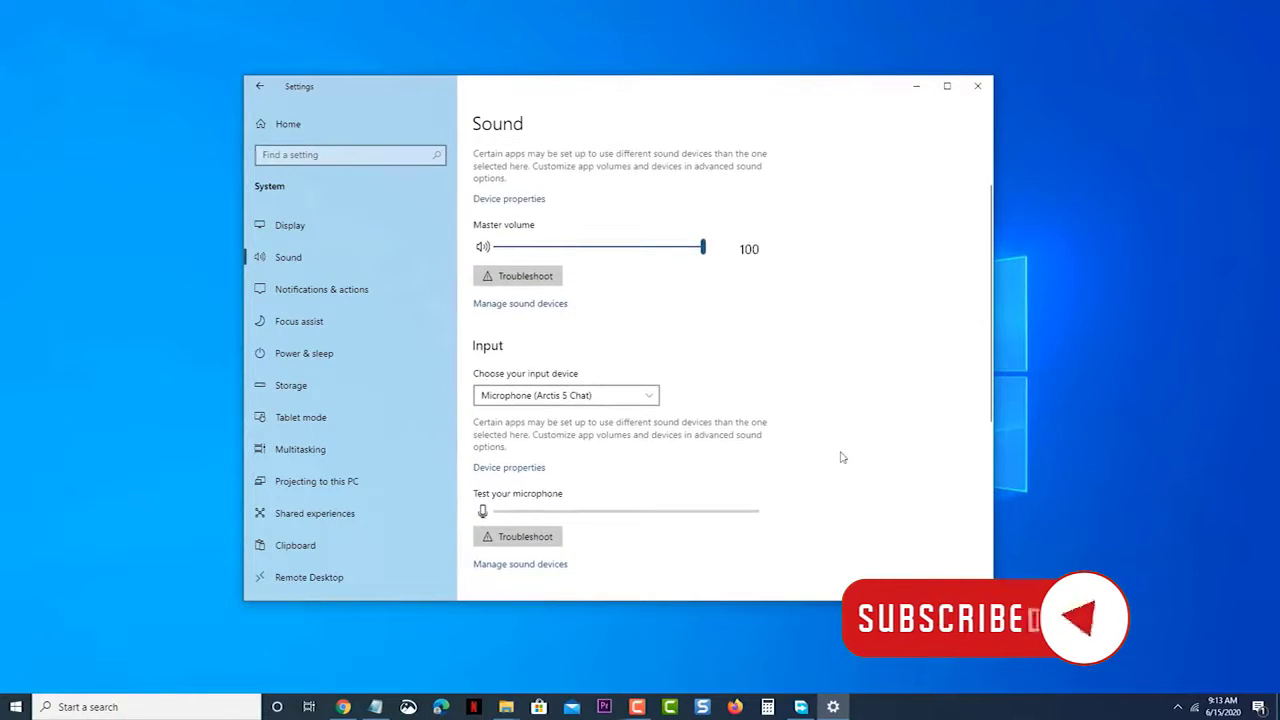
scroll(down, 3)
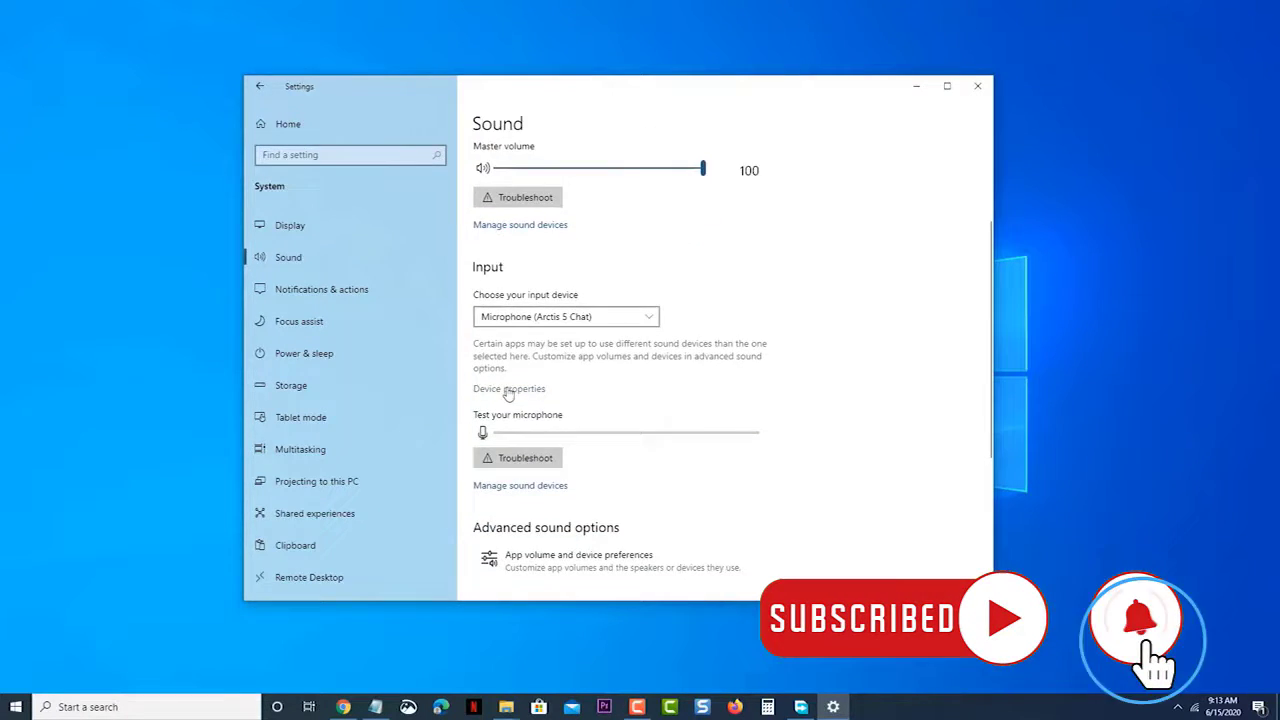
click(508, 388)
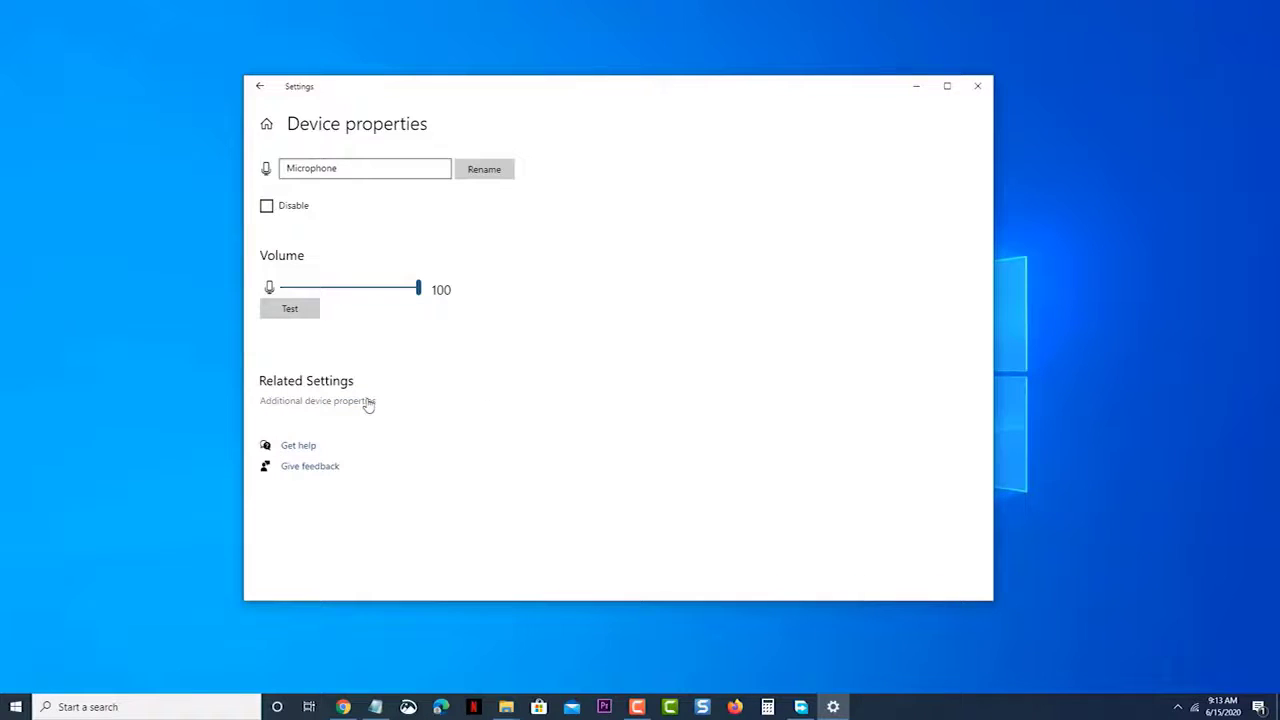
Step: Show the microphone's additional device properties, then leave Settings for the taskbar search
click(316, 400)
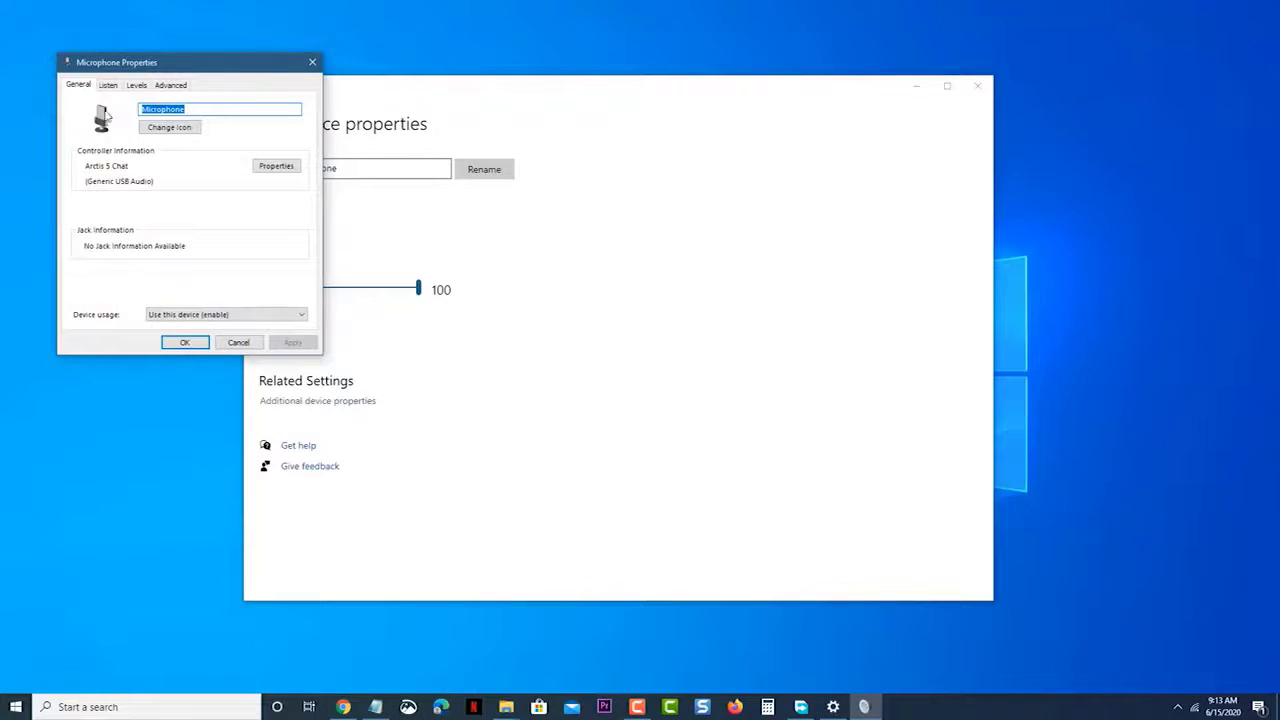
click(108, 84)
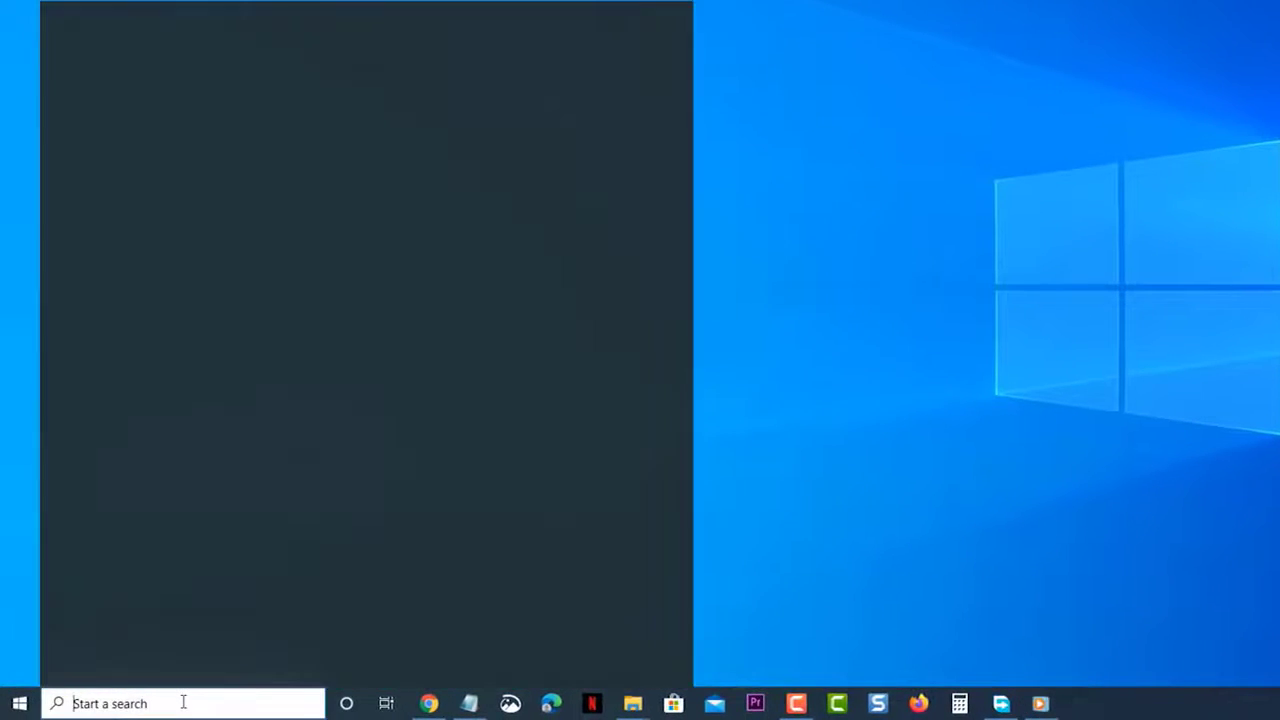
Step: Search Start for 'control panel' and launch Control Panel from the results
text(control pa)
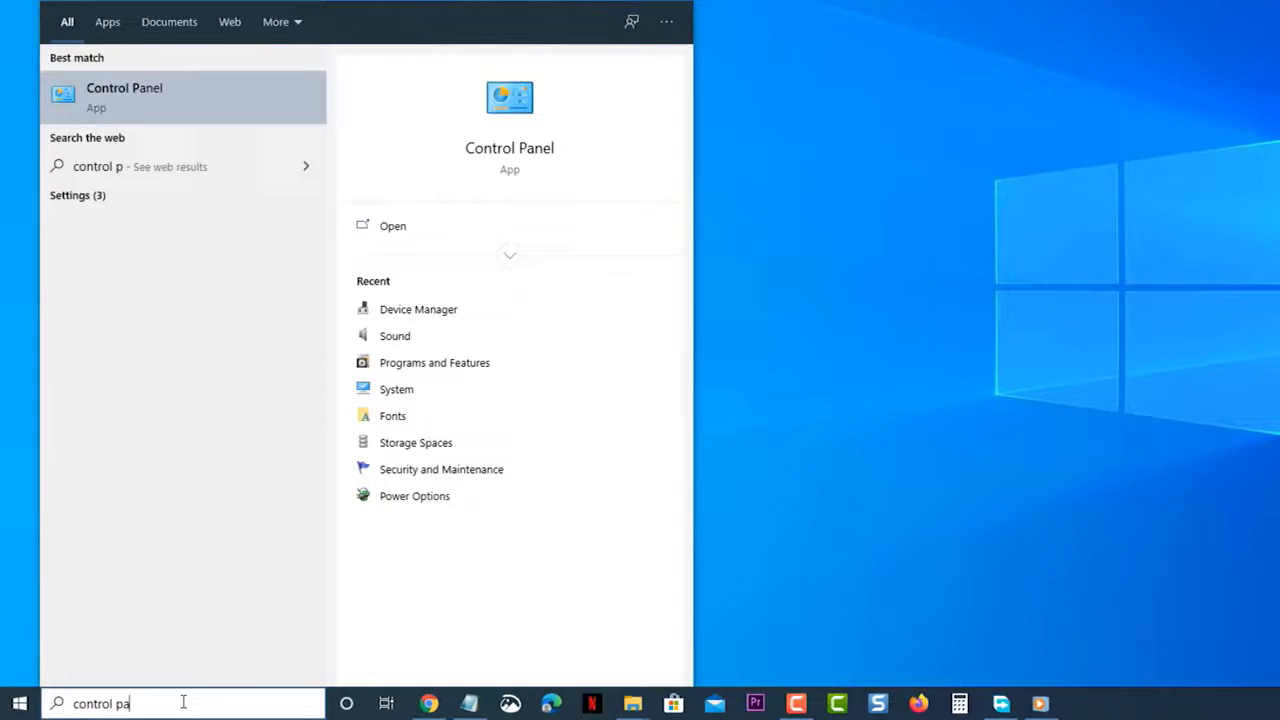
text(nel)
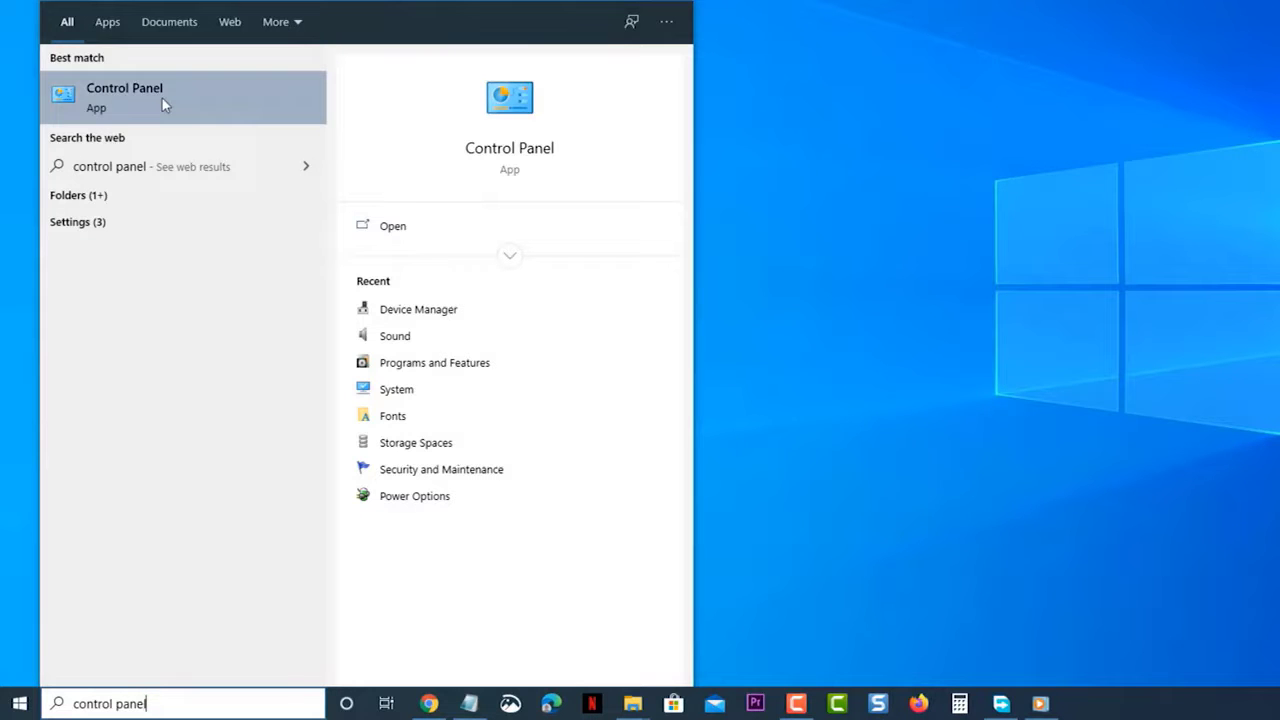
click(124, 96)
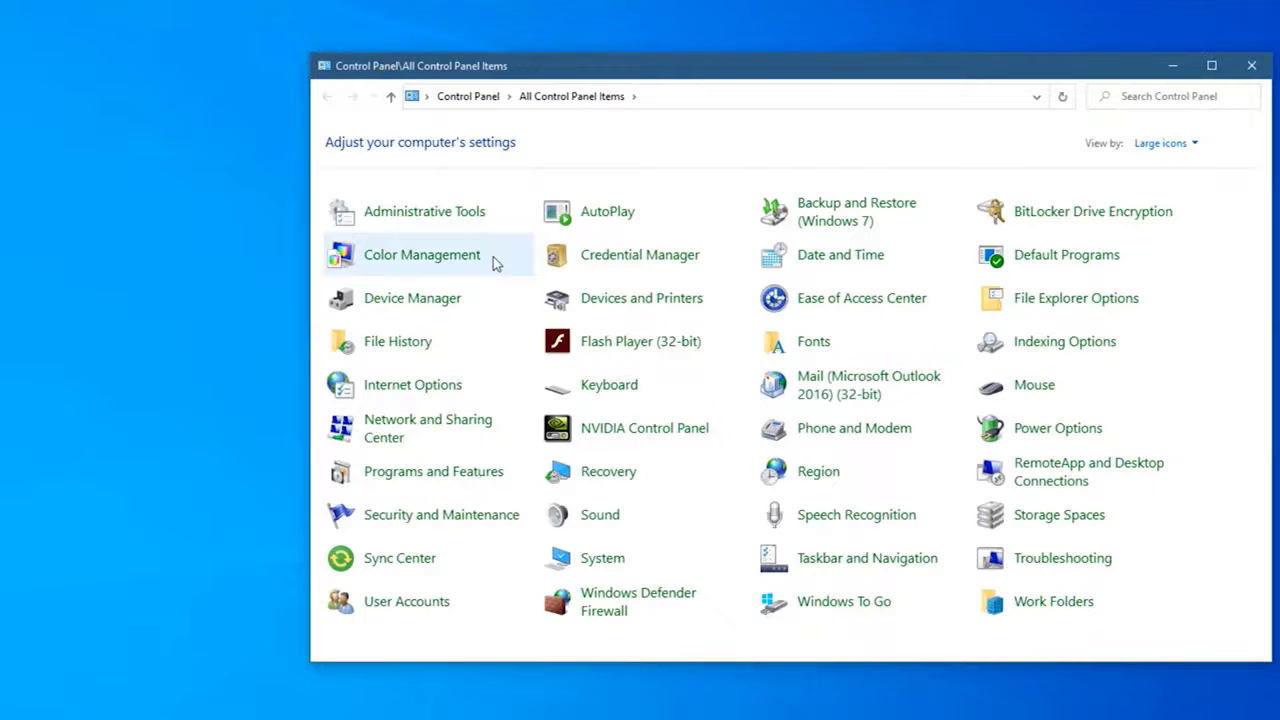
mouse_move(600, 514)
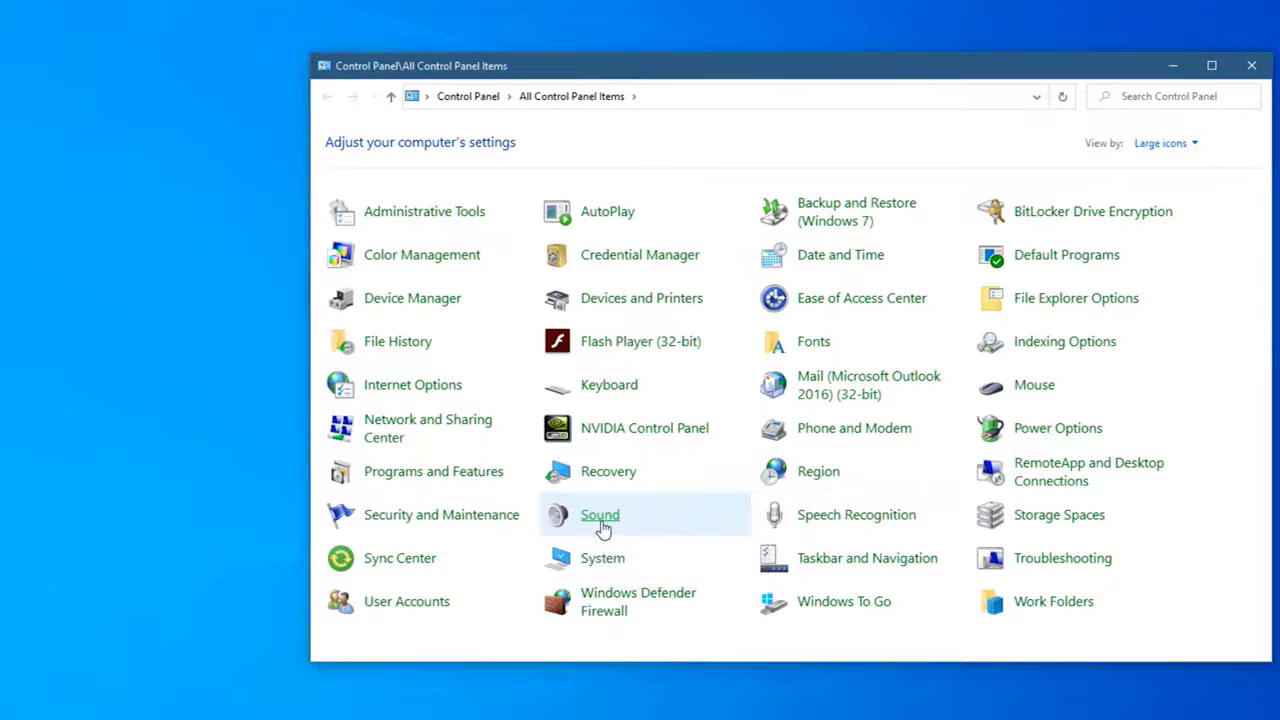
Step: Launch the Sound dialog from the All Control Panel Items list
double_click(600, 514)
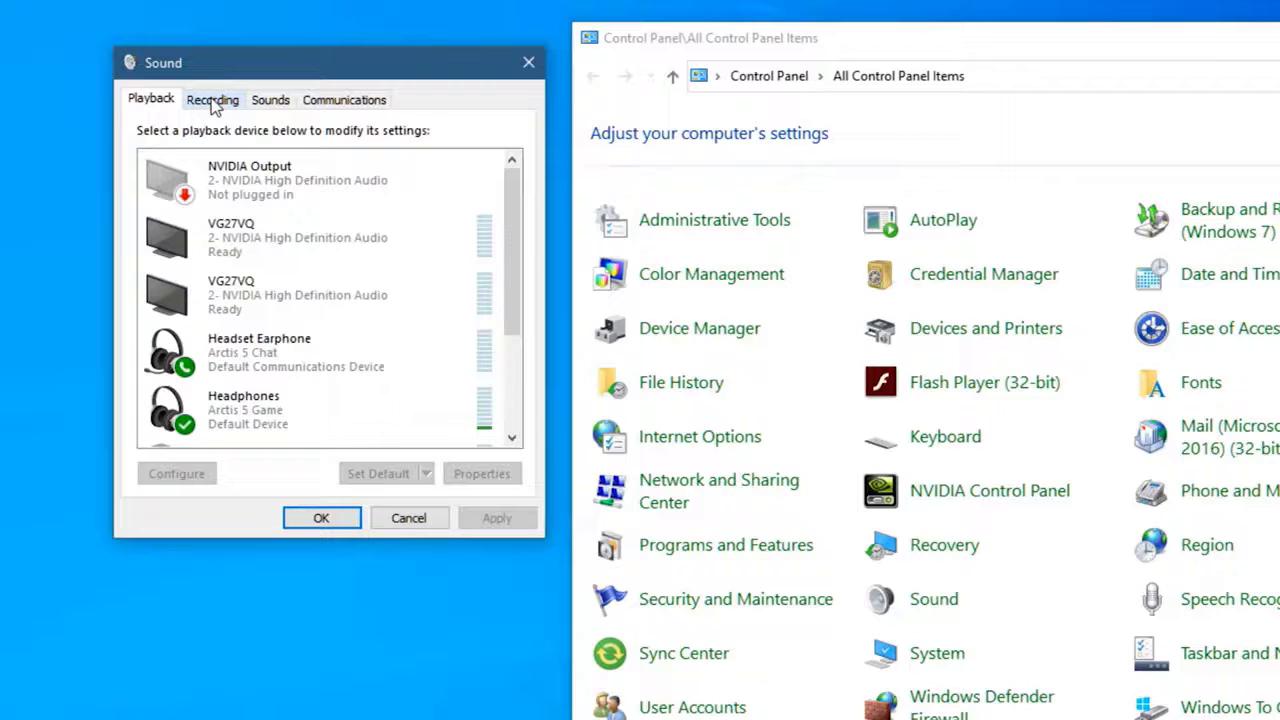
Step: Show recording devices and bring up the Realtek Microphone's Properties dialog
click(212, 100)
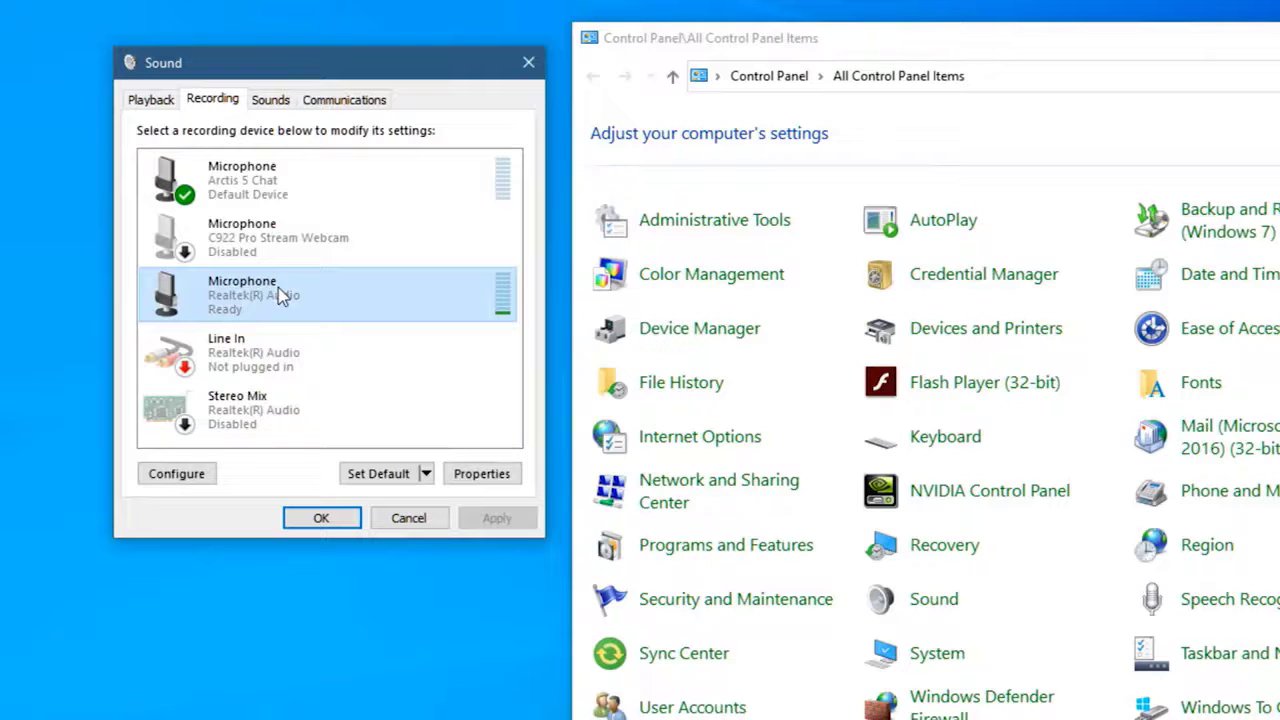
right_click(280, 294)
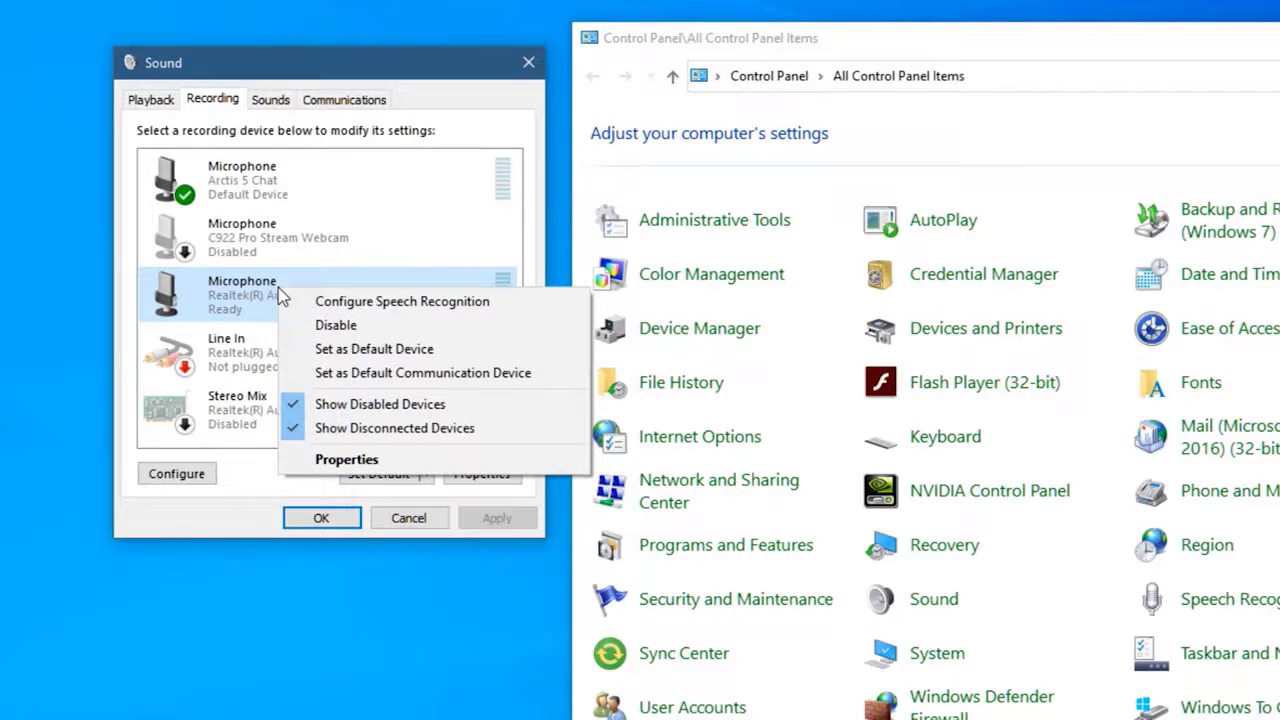
mouse_move(396, 428)
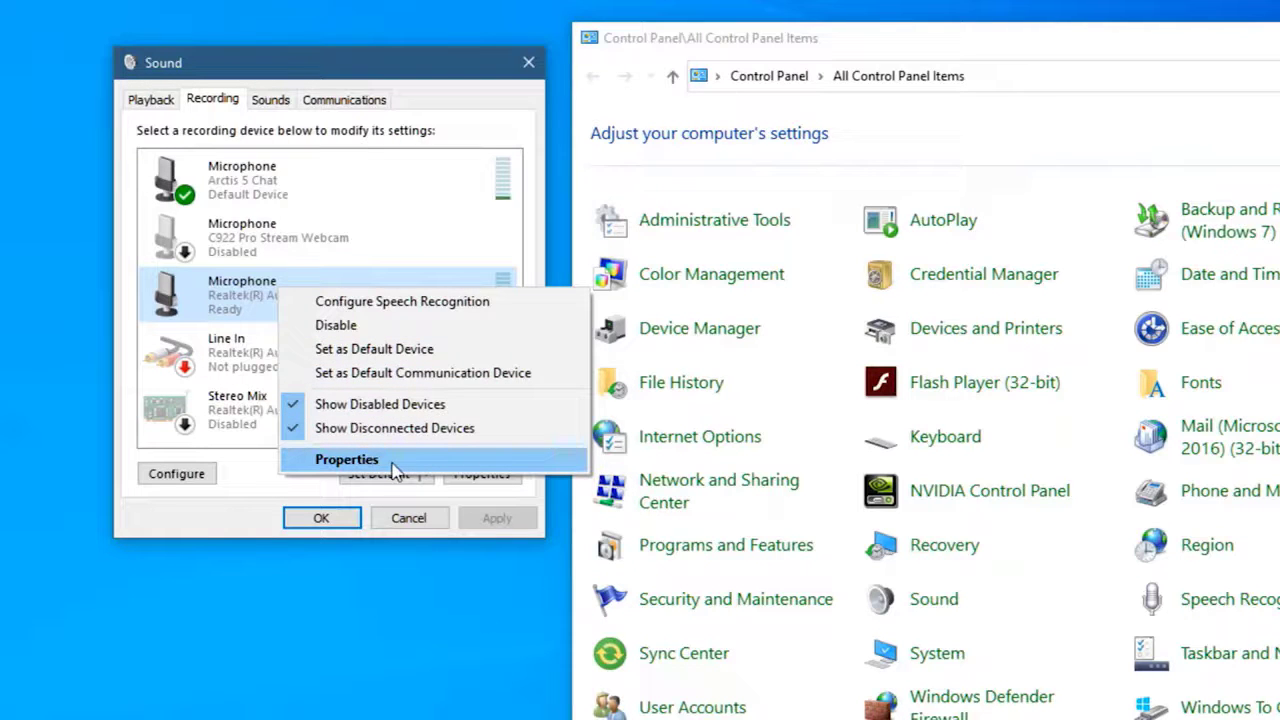
click(346, 458)
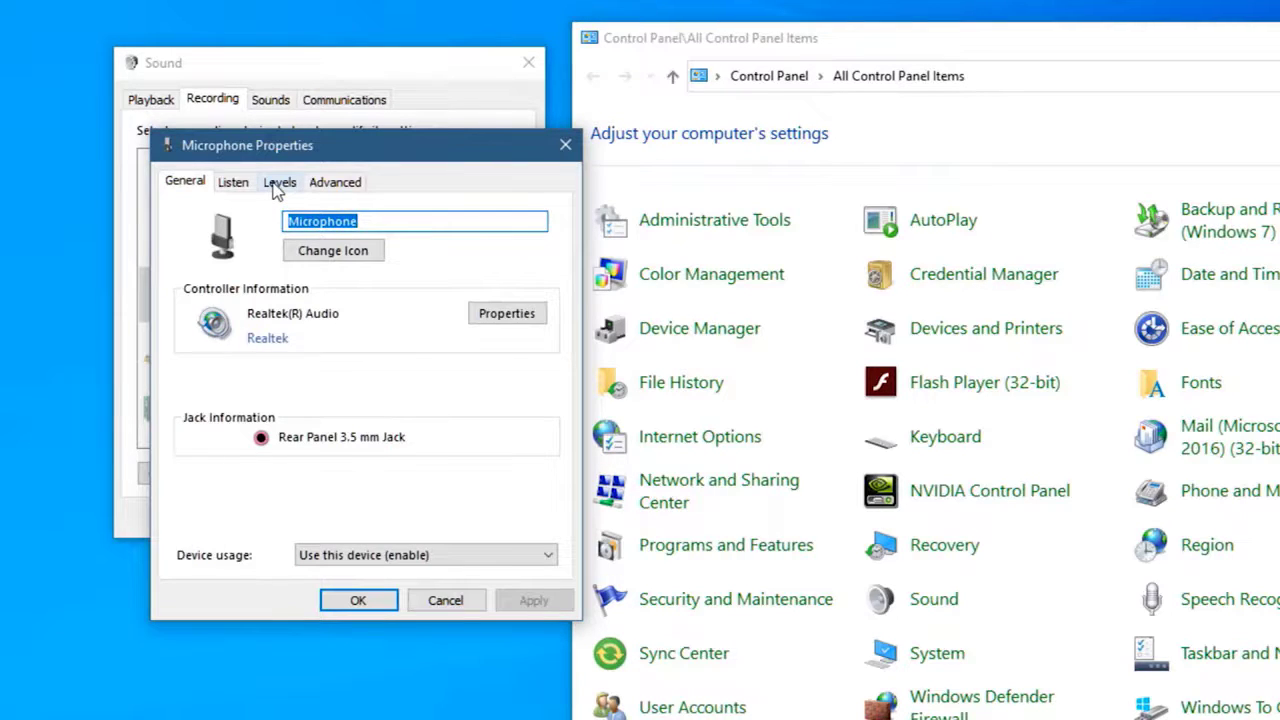
Step: On Levels, set Microphone Boost +10.0 dB and volume 100, then confirm both dialogs with OK
click(280, 182)
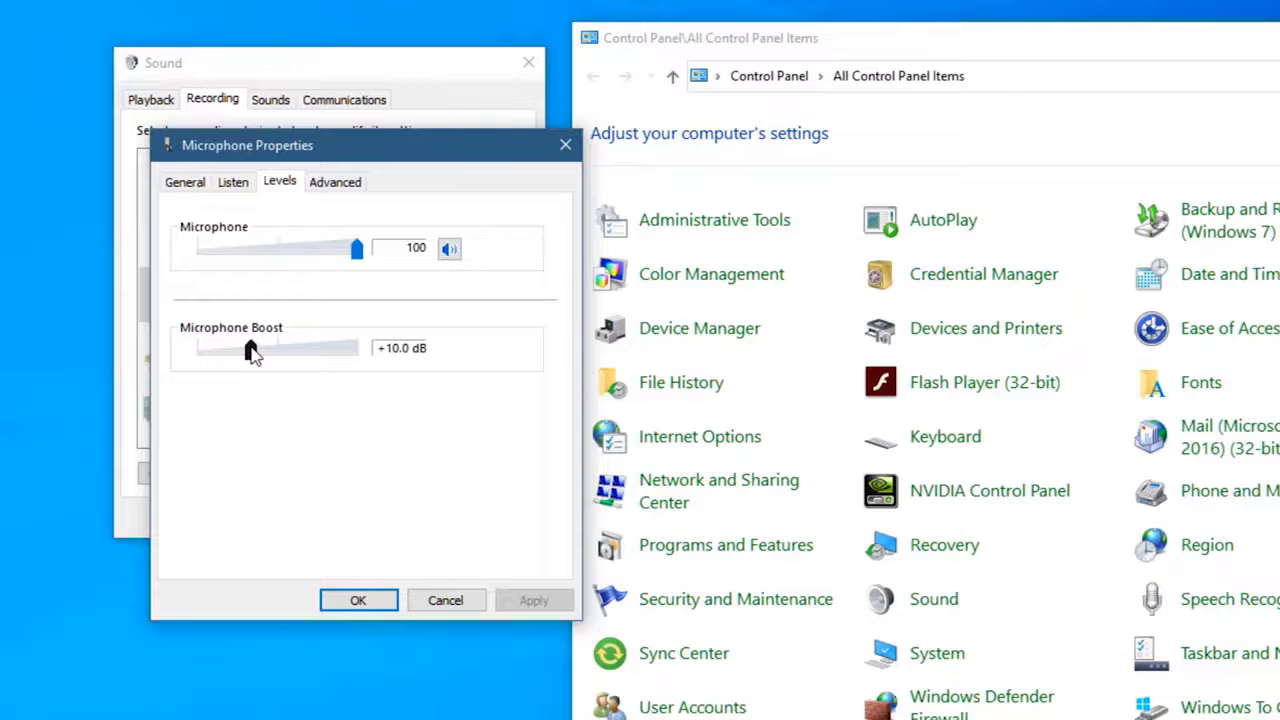
drag(344, 348, 250, 348)
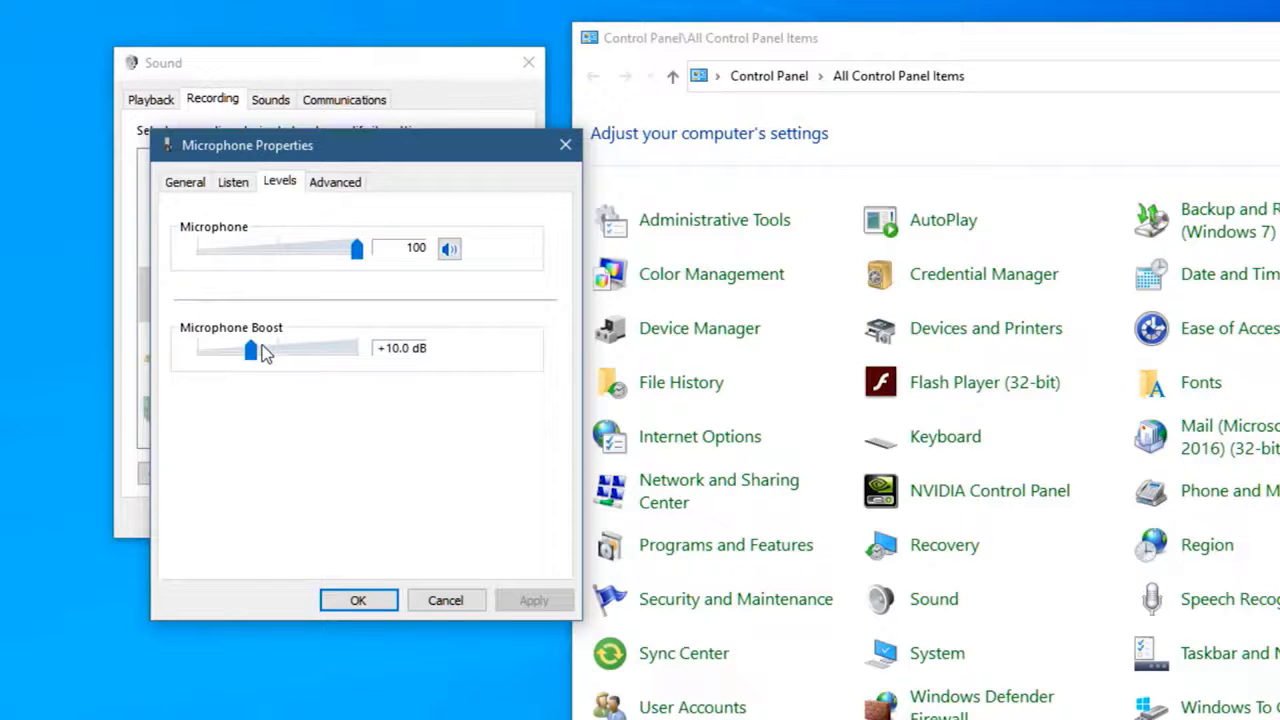
drag(356, 248, 332, 248)
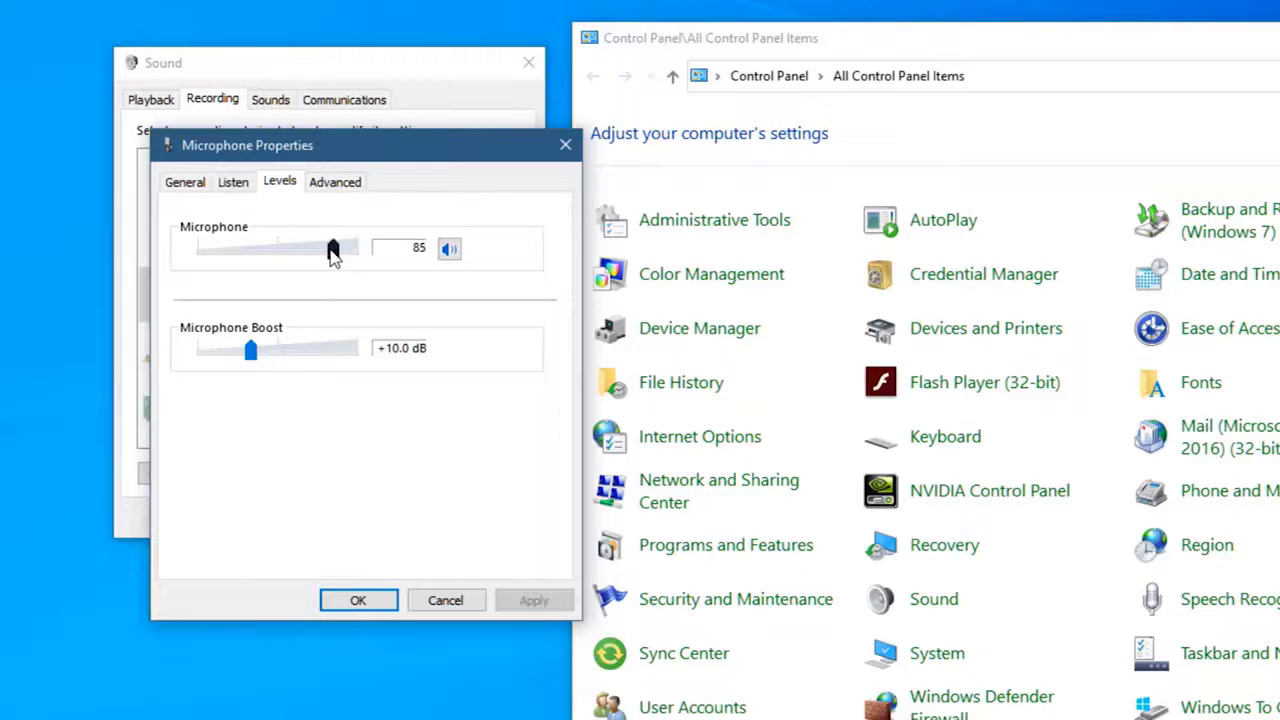
drag(332, 248, 356, 248)
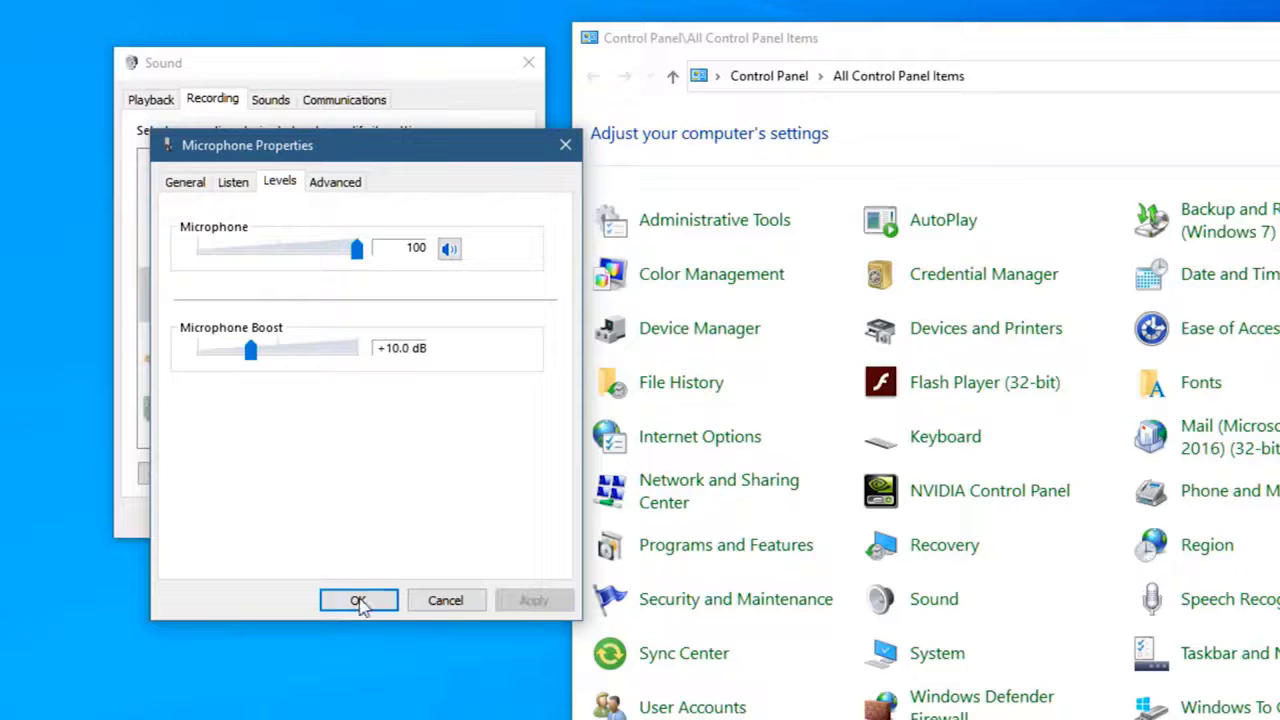
click(358, 600)
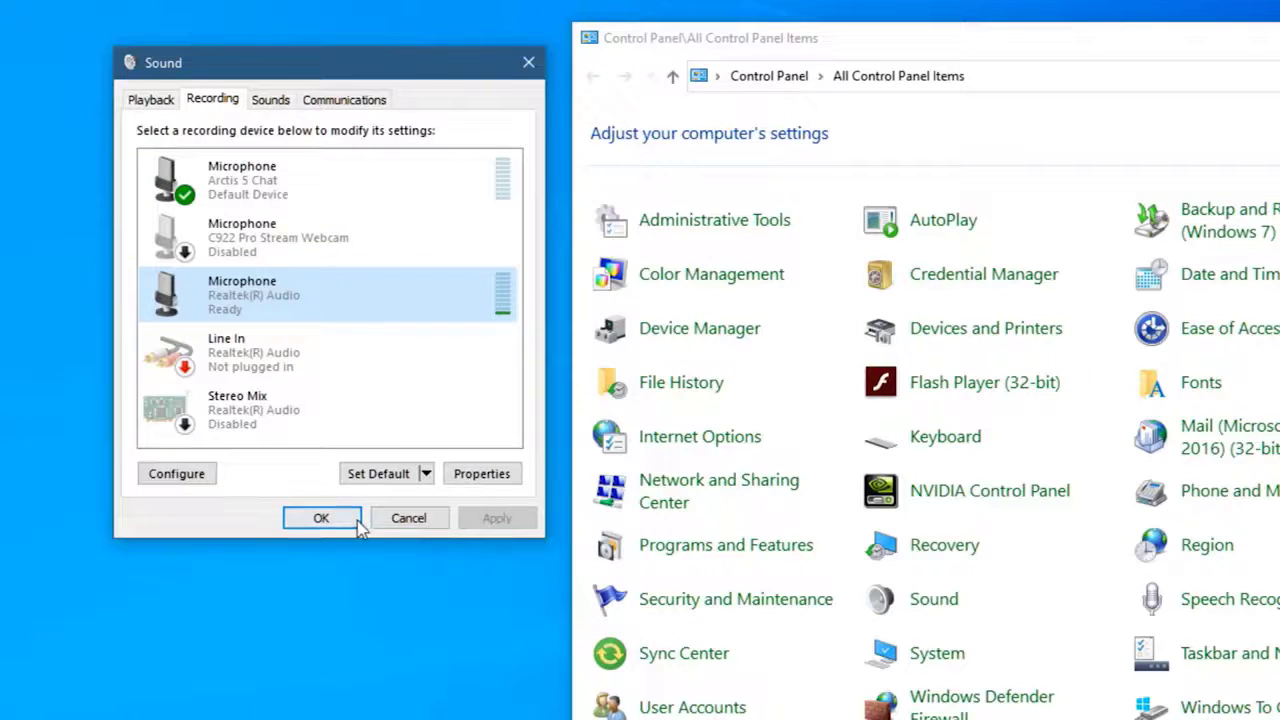
click(320, 516)
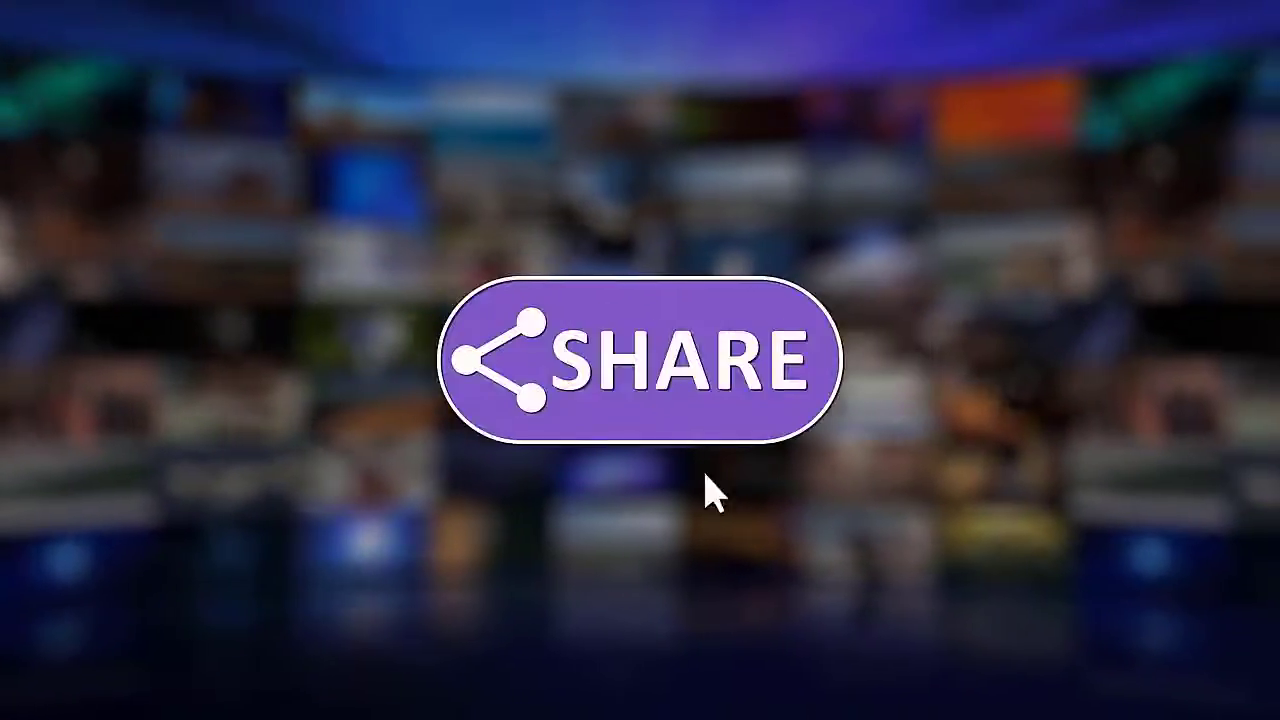